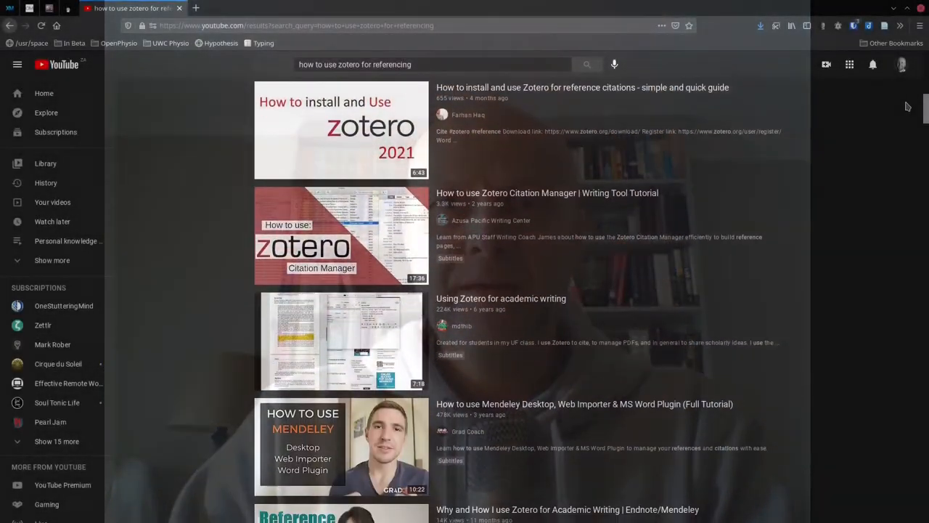
Scroll through the YouTube results for "how to use zotero for referencing"
scroll("down", 3)
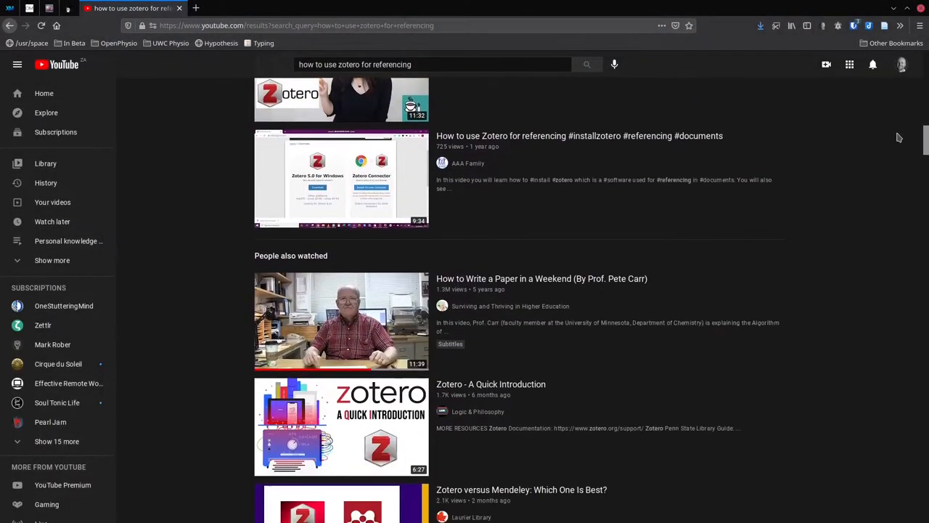
scroll("down", 3)
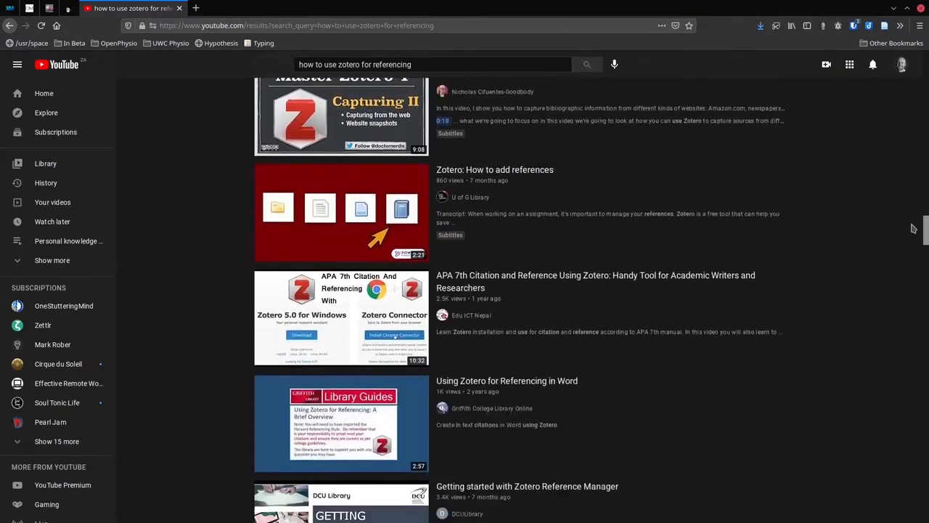
scroll("up", 3)
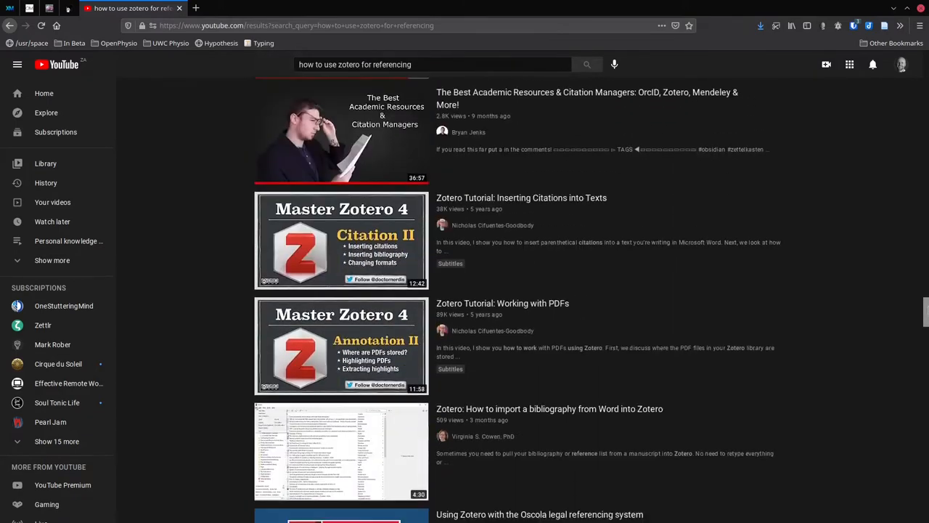
scroll("down", 3)
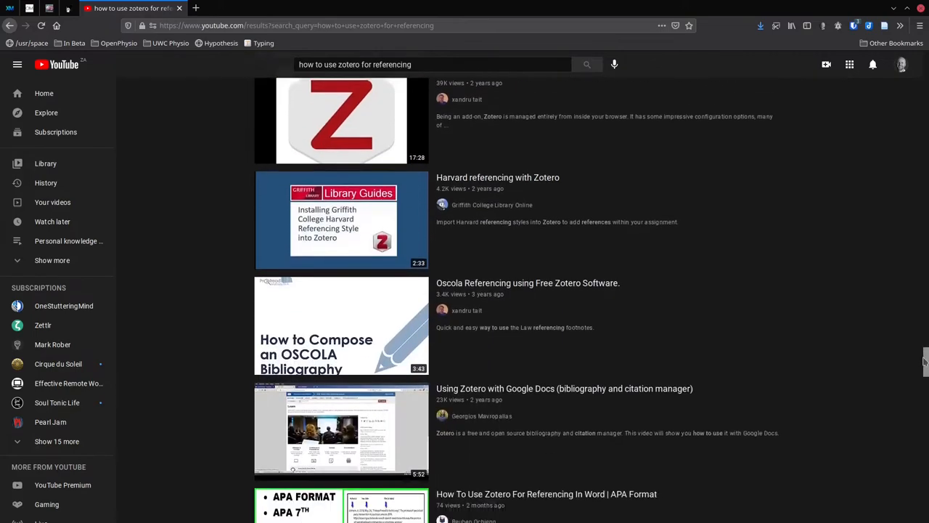
scroll("down", 3)
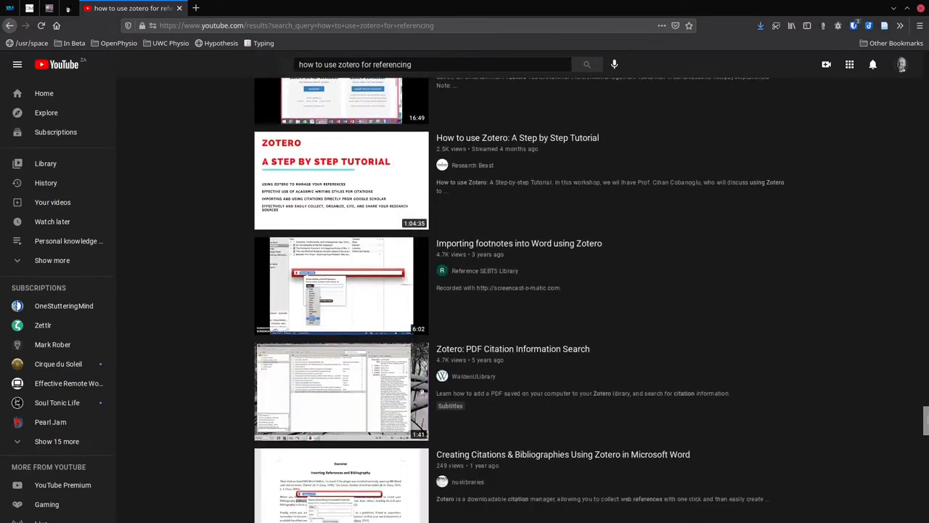
scroll("down", 3)
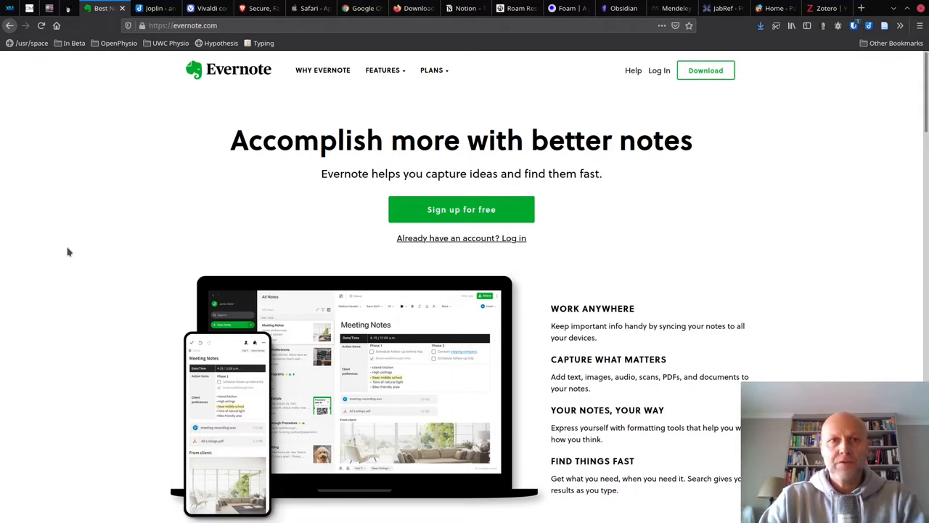
left_click(154, 8)
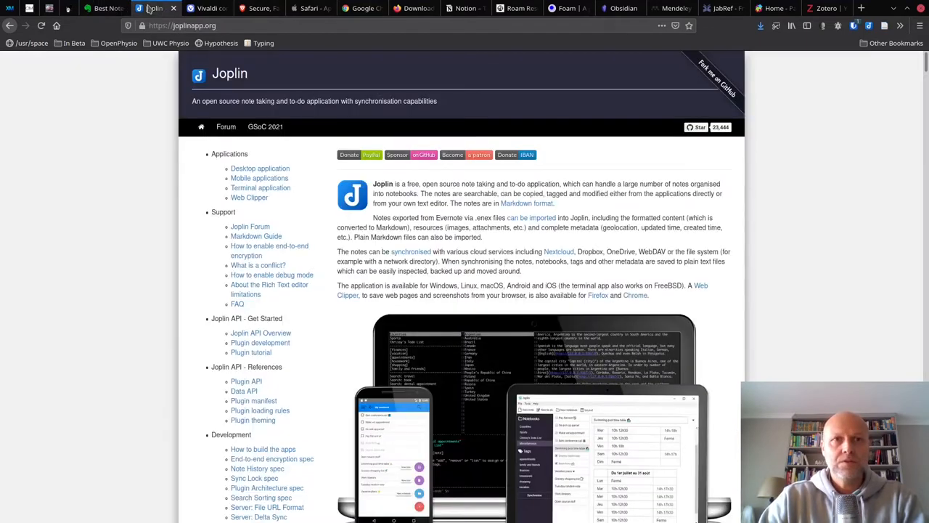
mouse_move(122, 241)
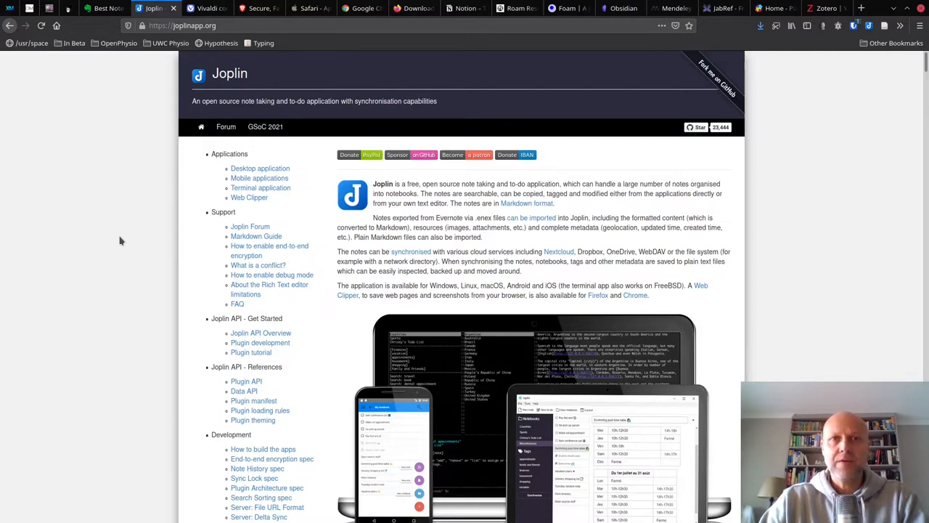
mouse_move(108, 212)
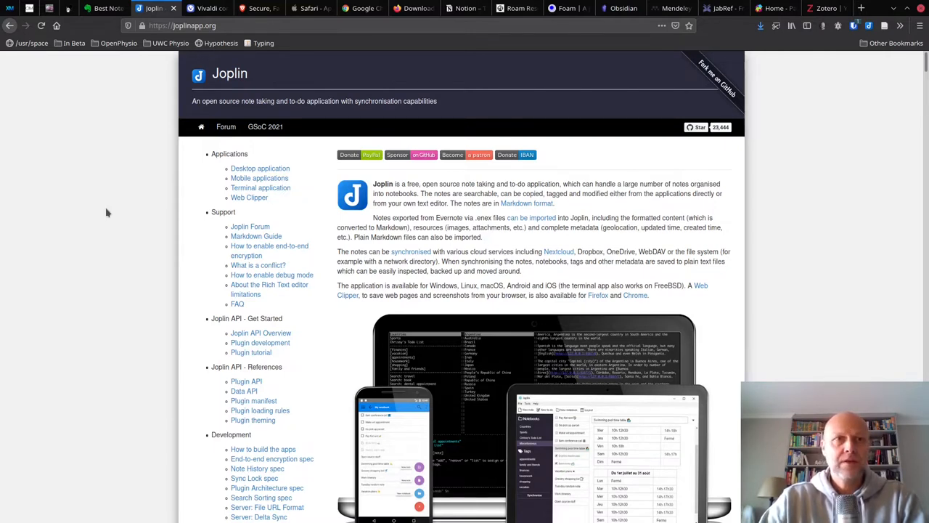
left_click(102, 9)
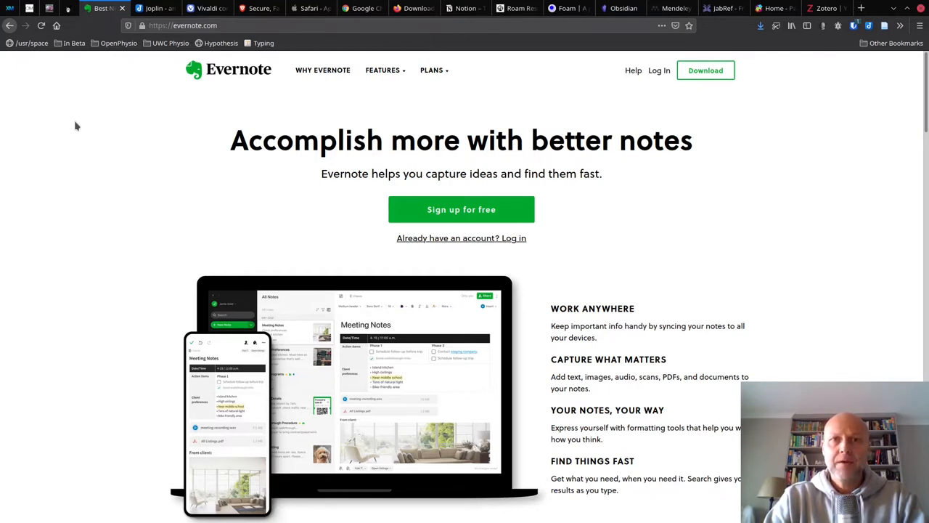
Flip through the Brave, Safari and Chrome tabs, ending on the Mozilla Firefox download page
left_click(206, 9)
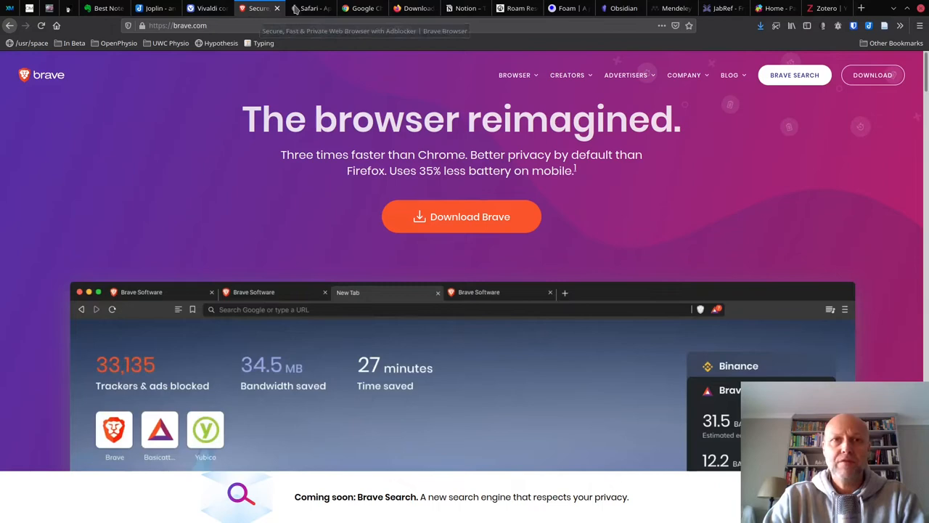
left_click(307, 9)
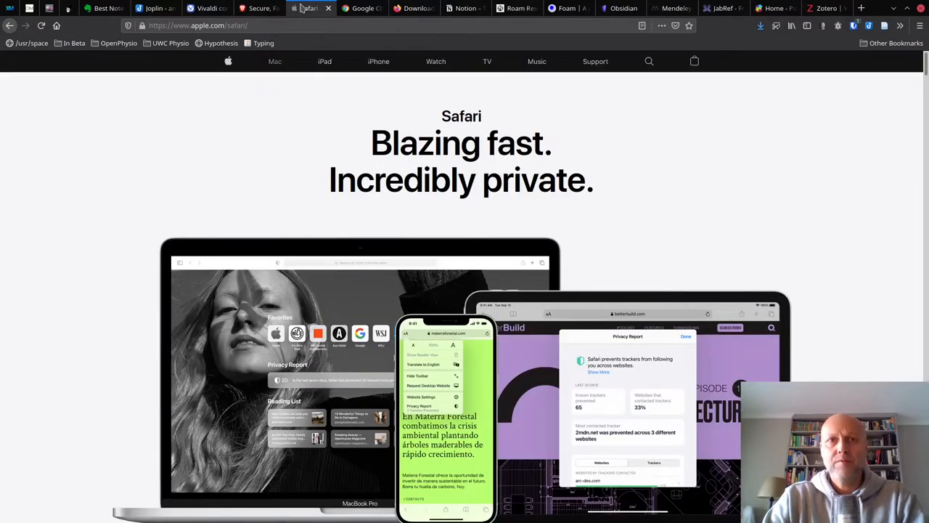
left_click(361, 8)
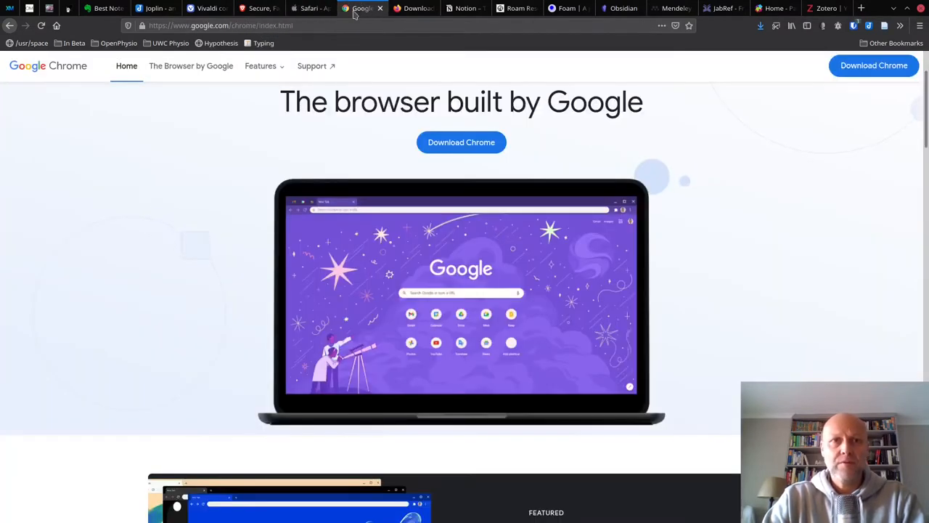
left_click(413, 9)
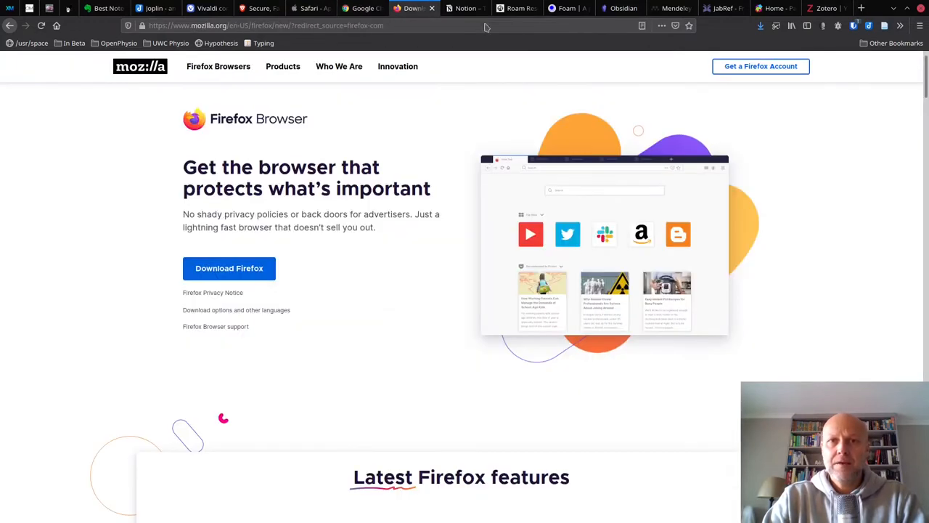
mouse_move(535, 89)
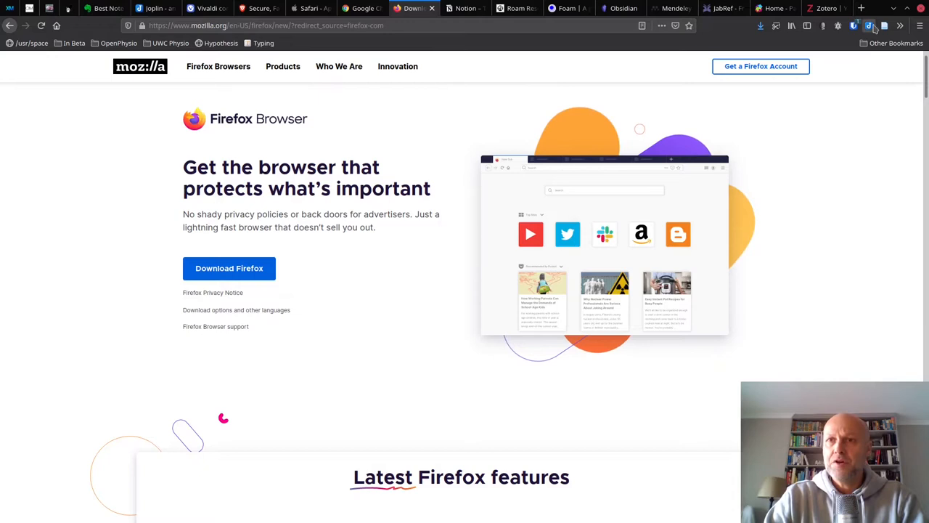
left_click(868, 26)
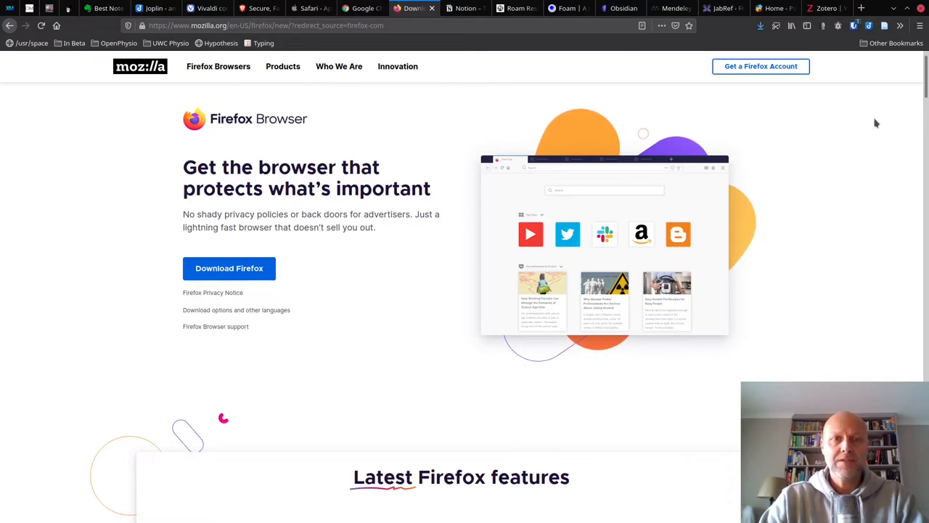
mouse_move(455, 122)
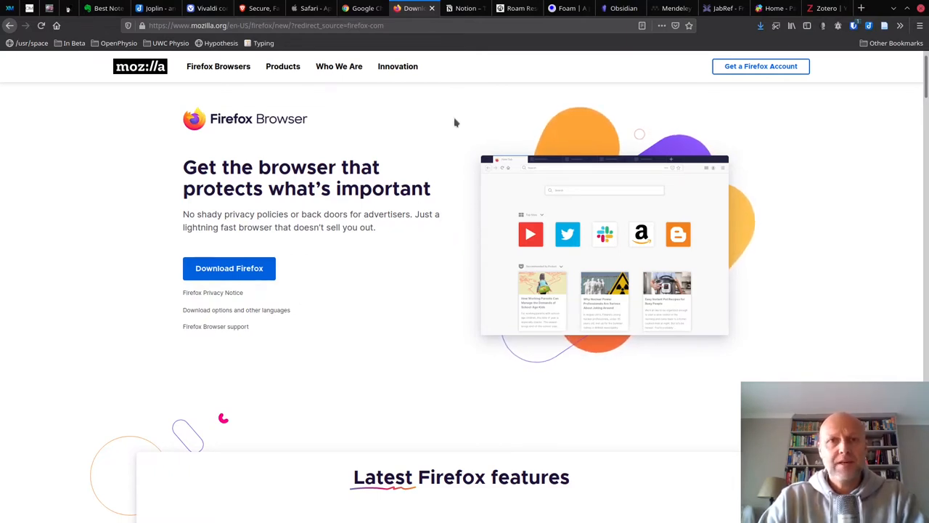
Visit the Roam Research and Foam tabs, finishing on the Obsidian homepage
left_click(465, 9)
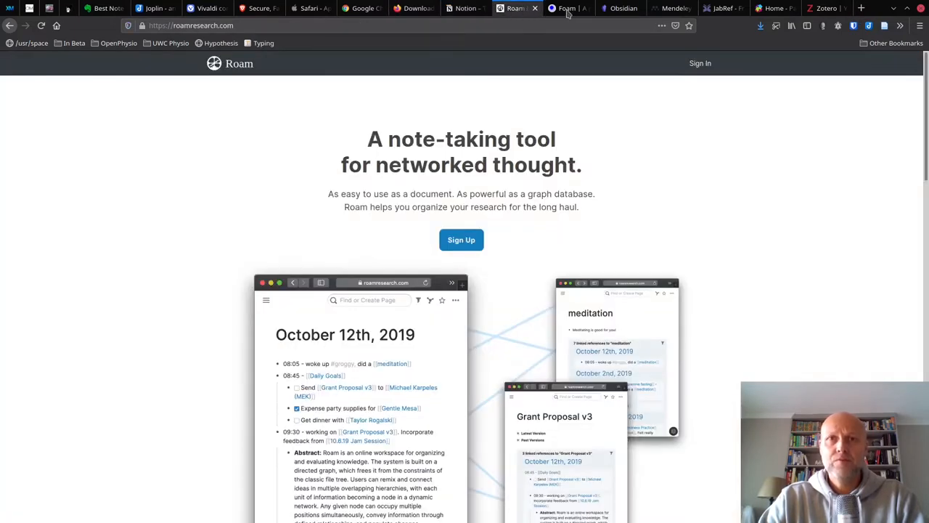
left_click(566, 8)
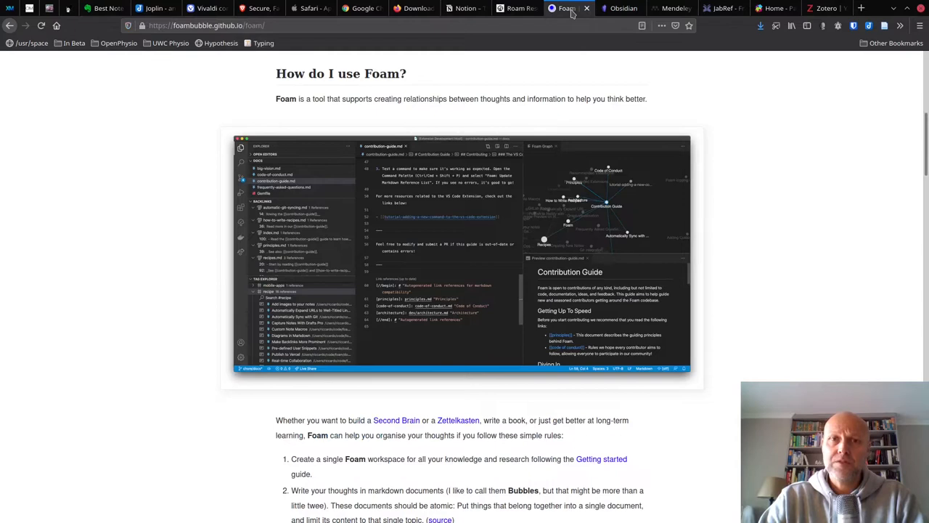
left_click(619, 9)
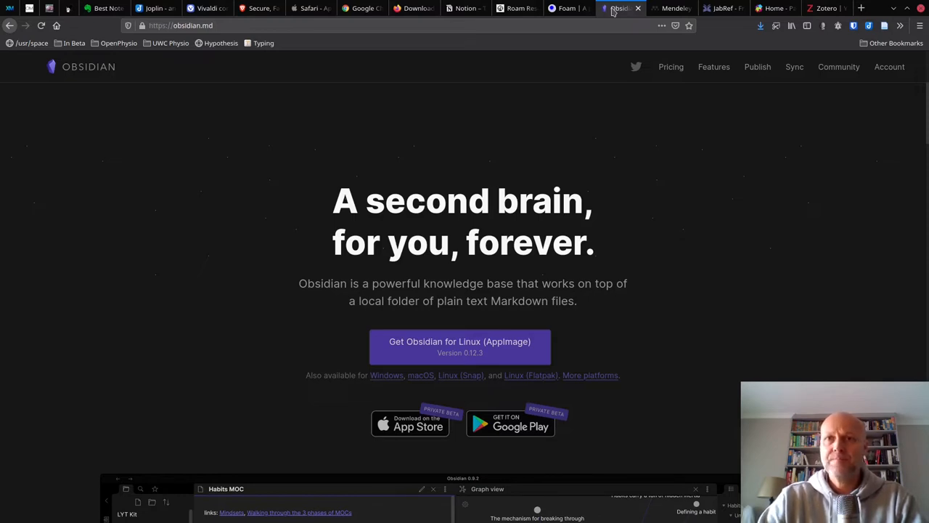
View the Mendeley site, dismissing its cookie notice and scrolling down the page
left_click(670, 9)
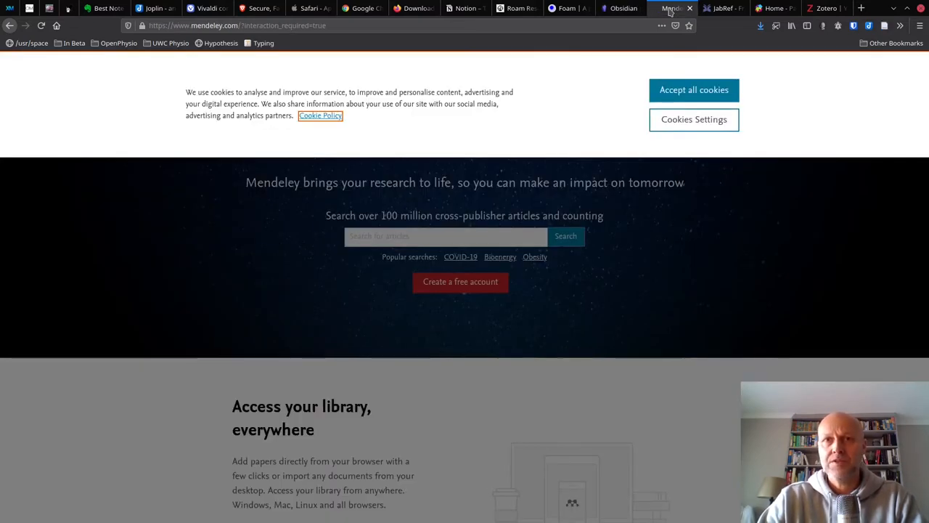
left_click(693, 90)
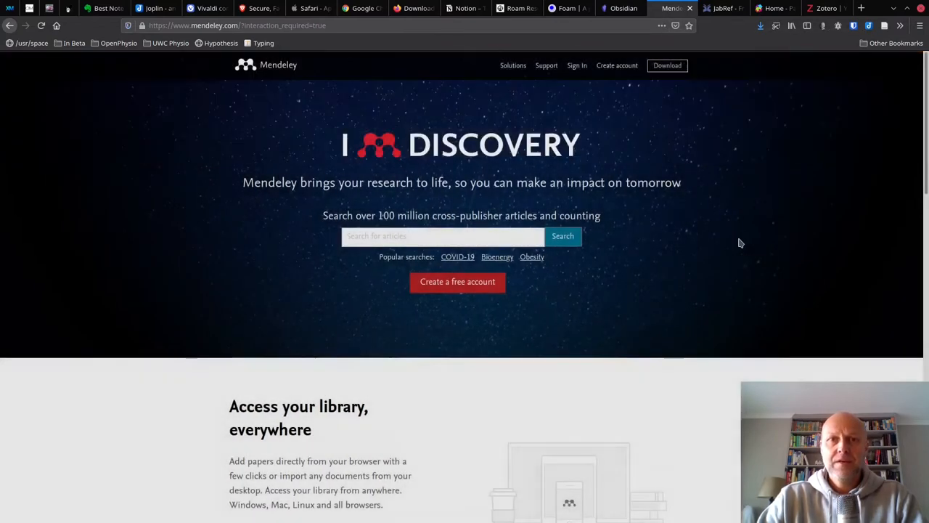
scroll("down", 3)
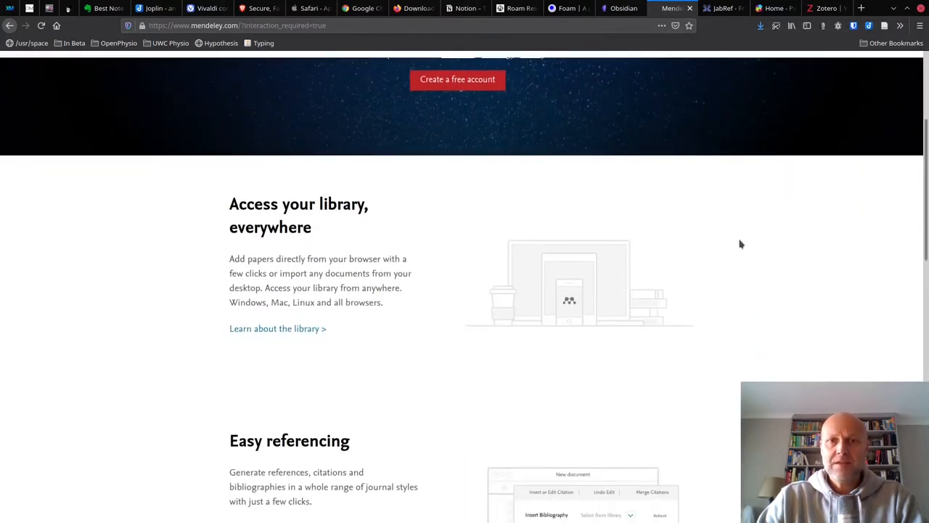
scroll("down", 3)
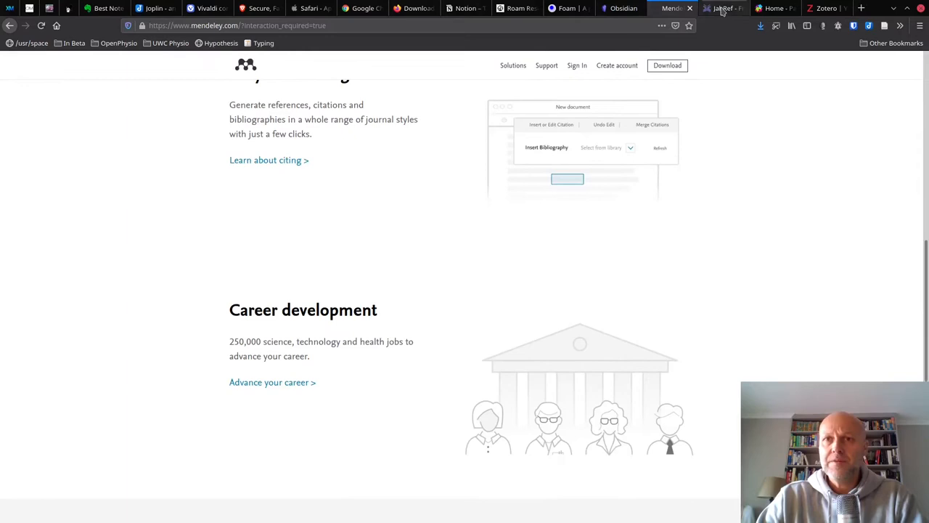
Look at the JabRef and Papers sites, then switch to the Joplin window
left_click(722, 8)
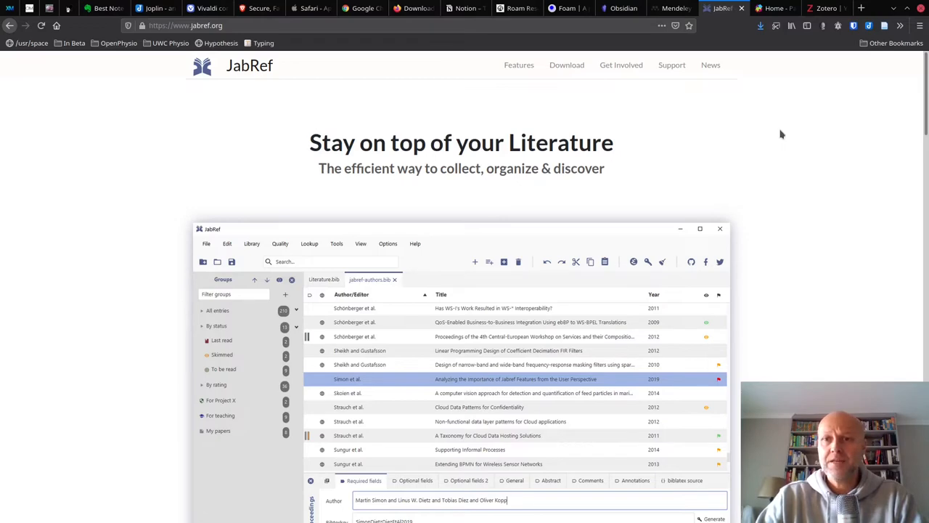
left_click(772, 9)
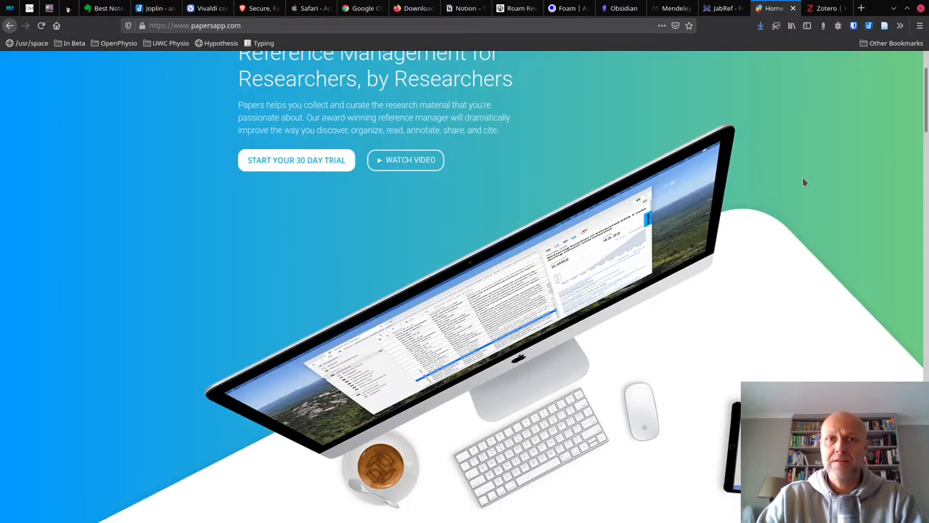
scroll("down", 3)
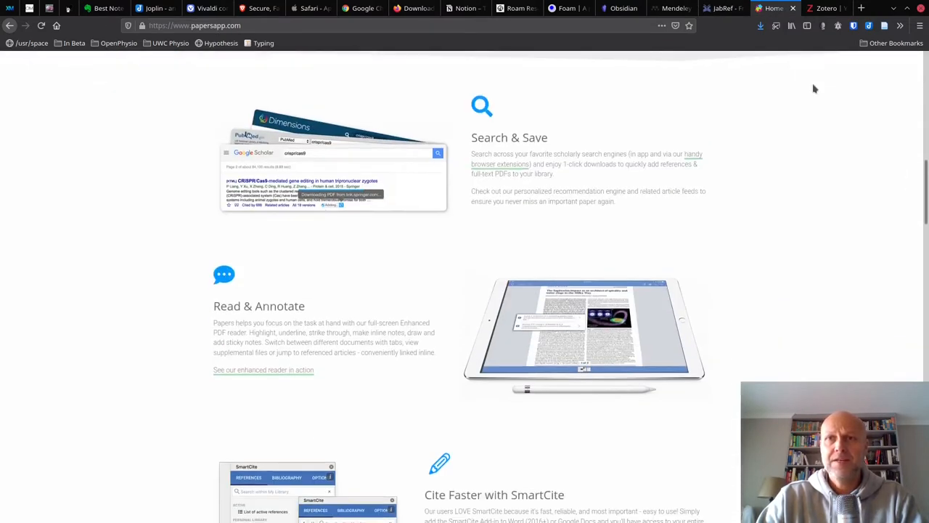
left_click(825, 9)
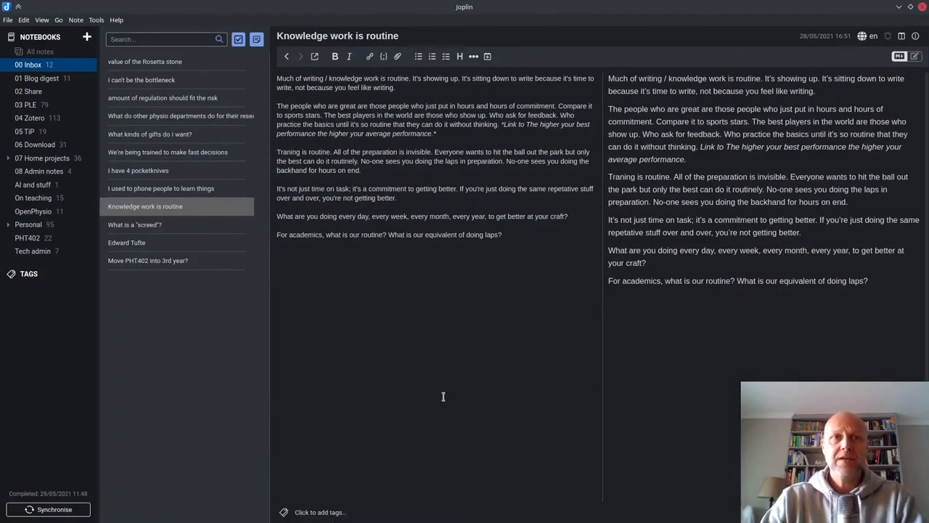
mouse_move(456, 368)
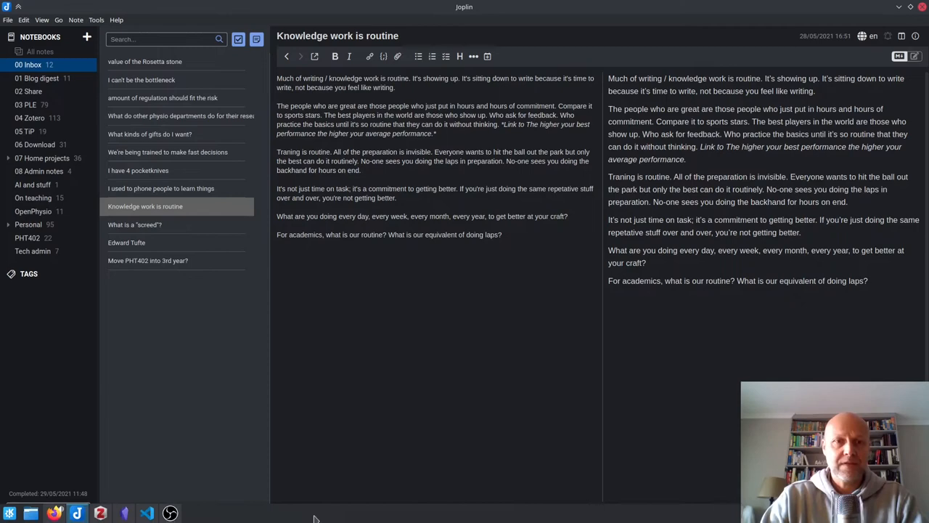
left_click(100, 513)
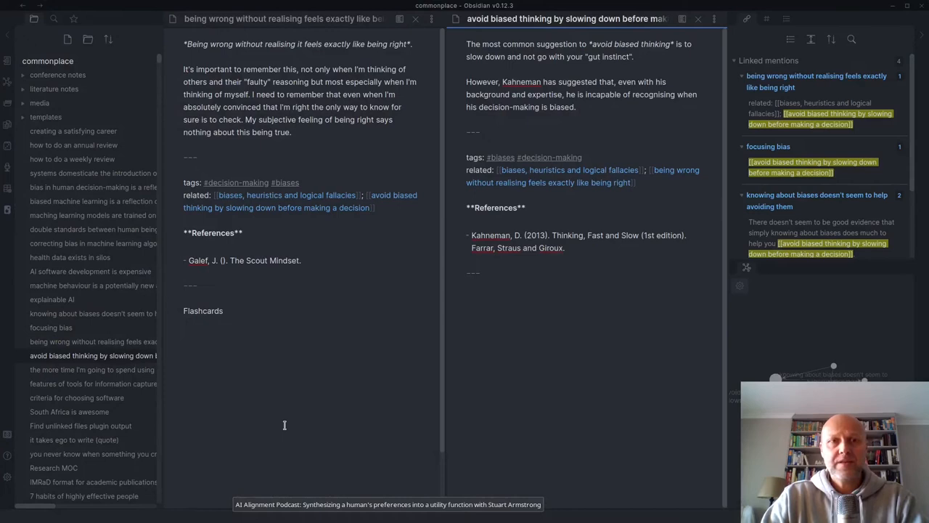
mouse_move(293, 418)
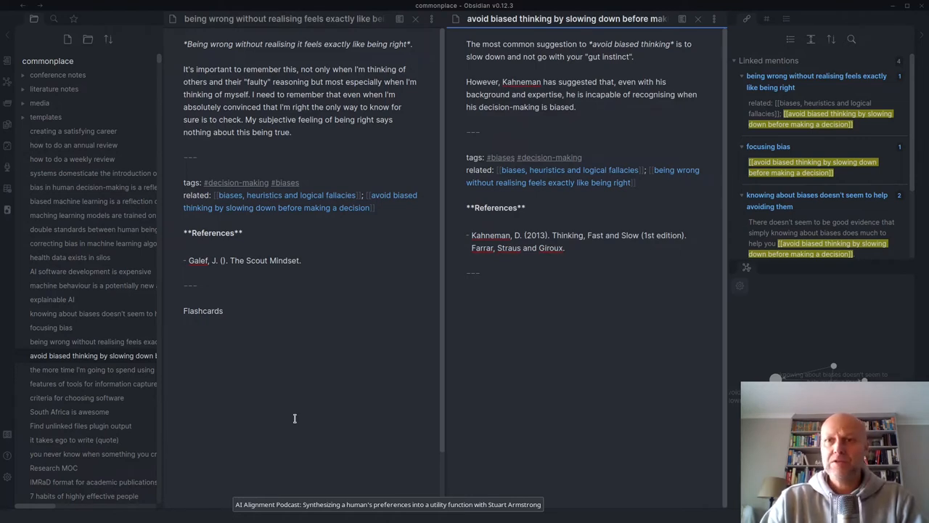
mouse_move(372, 426)
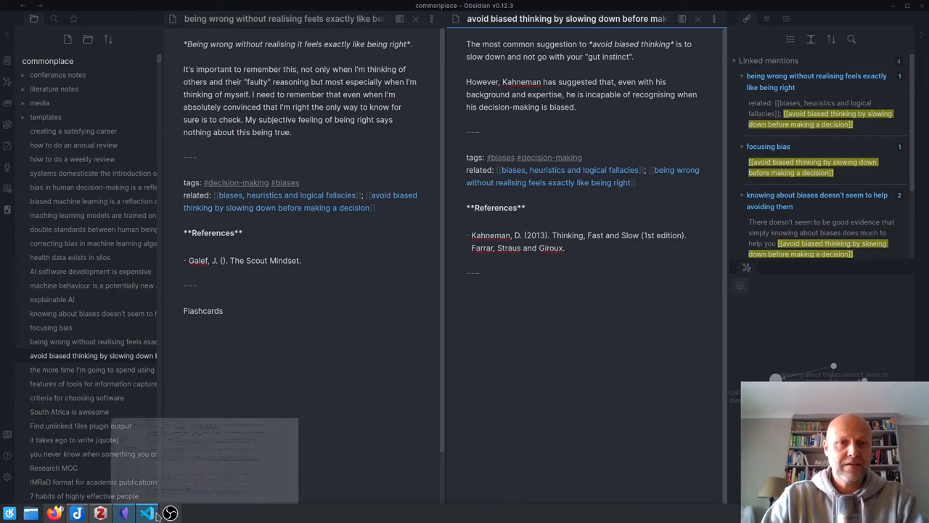
Switch from the taskbar to the markdown note open in Visual Studio Code
left_click(145, 513)
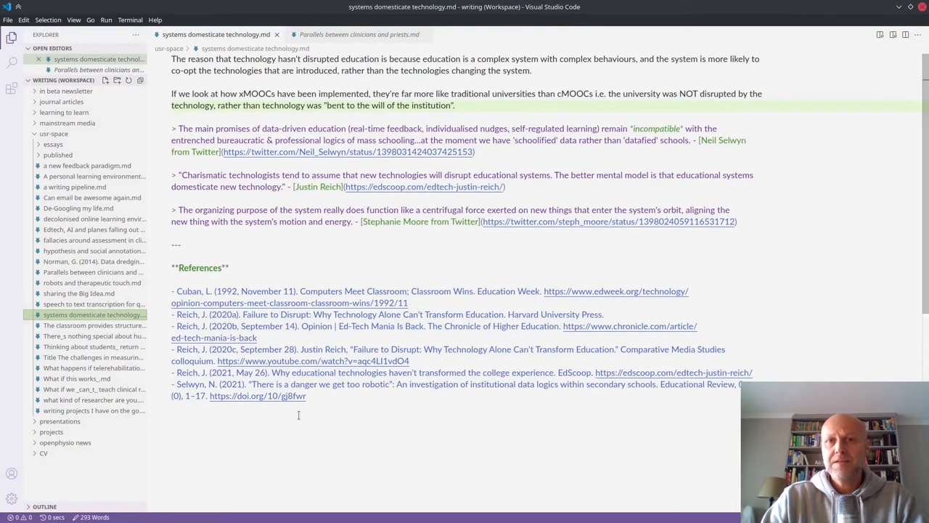